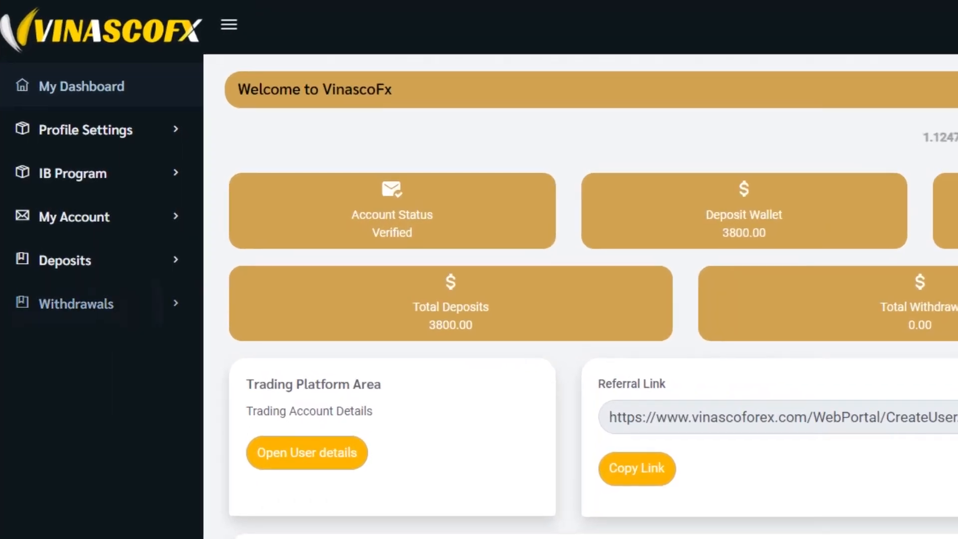
- Open the withdrawal methods page and start a Tether (USDT TRC20) withdrawal
left_click(76, 304)
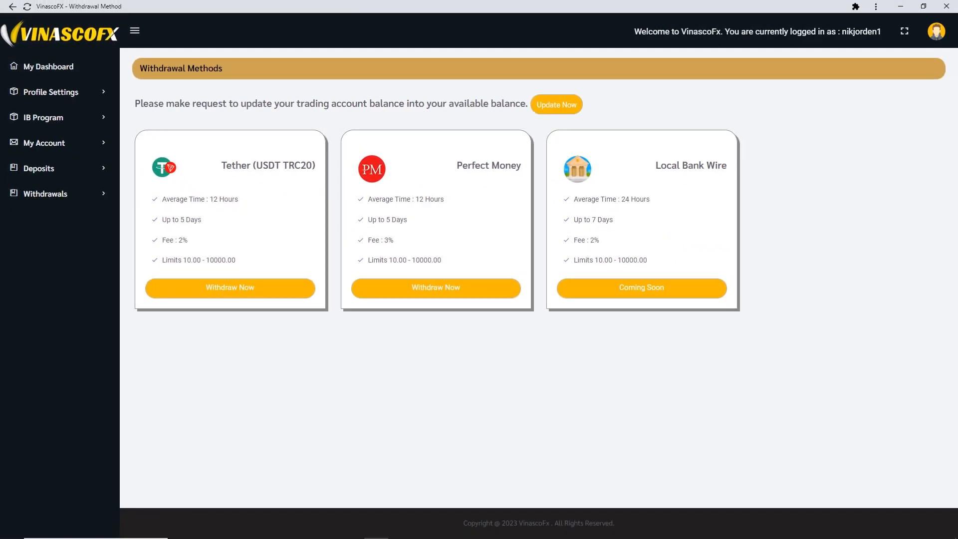
left_click(229, 288)
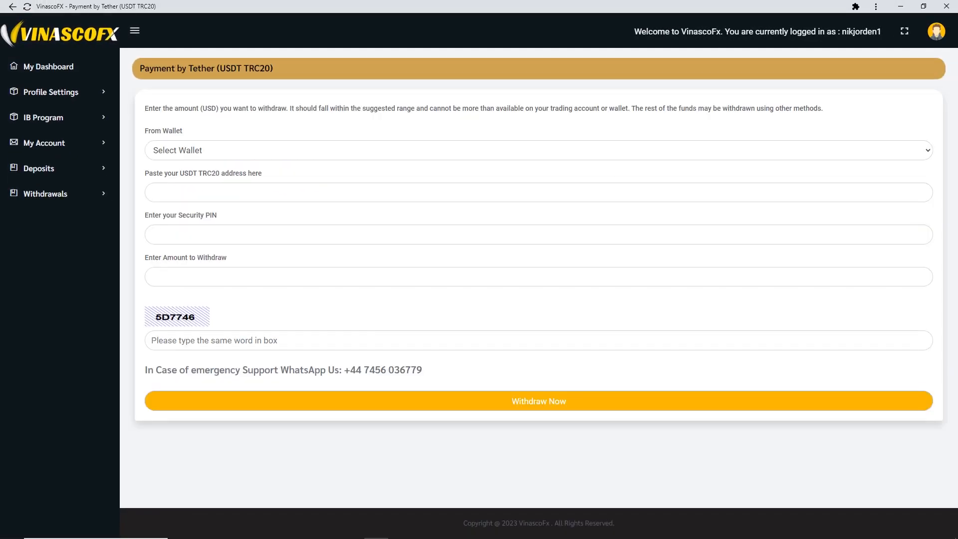
- Submit a 2000 USDT withdrawal from Available Balance to the TRC20 address, with PIN and captcha BD8AE
left_click(535, 150)
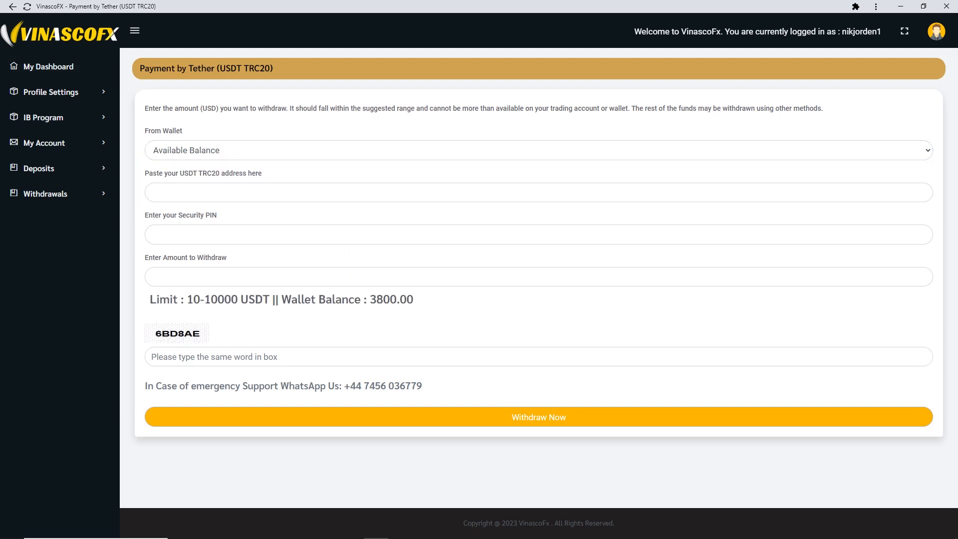
type("Hgf1OdgrCiwh2WEpsjbshv54xbqwuiowWin8pxc")
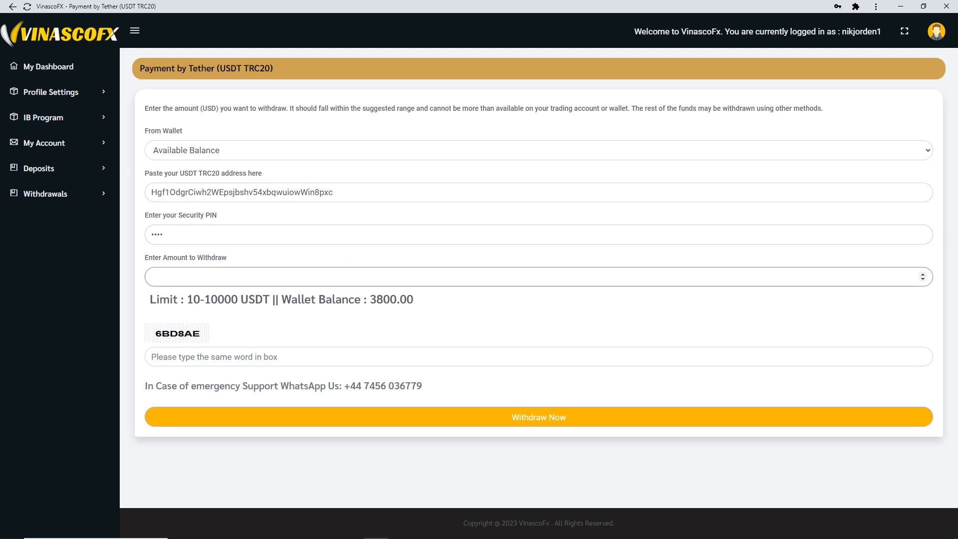
type("2000")
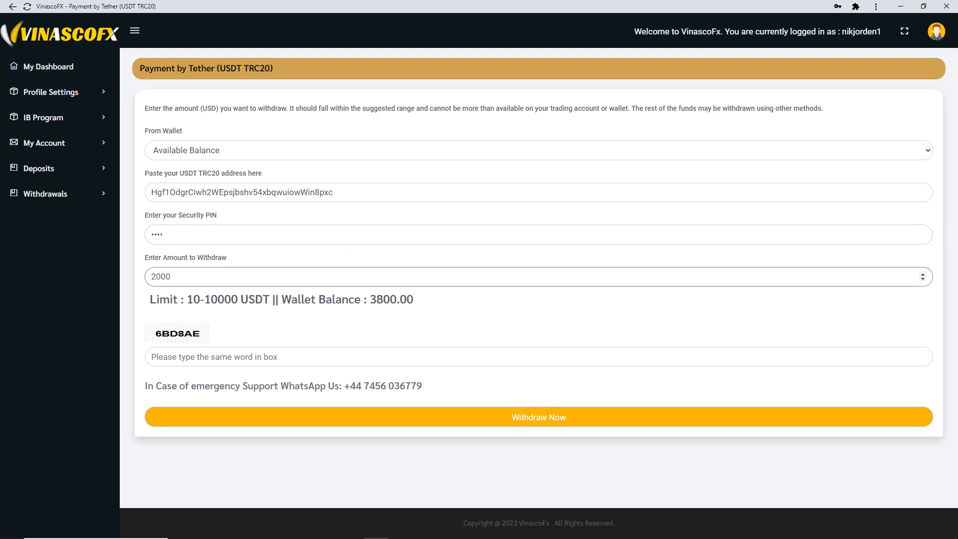
type("6")
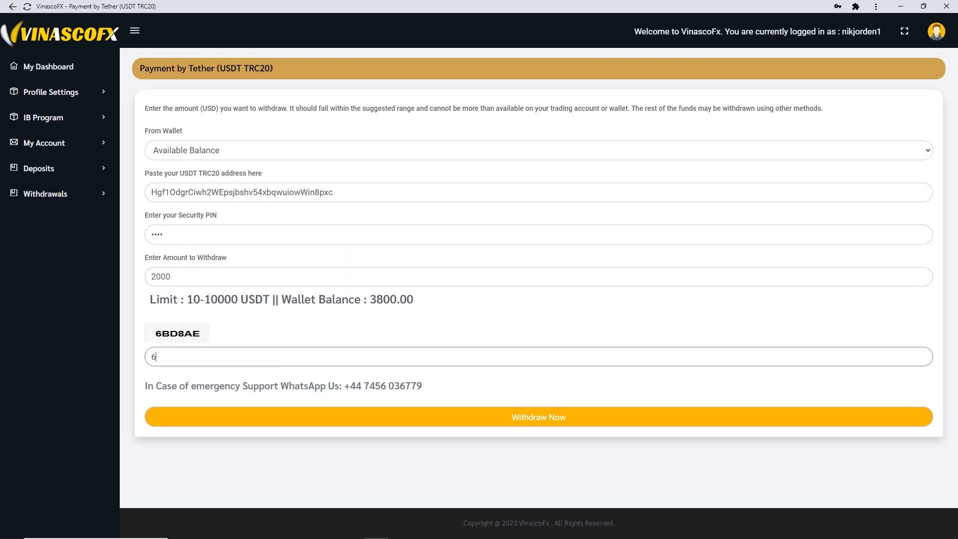
type("BD8AE")
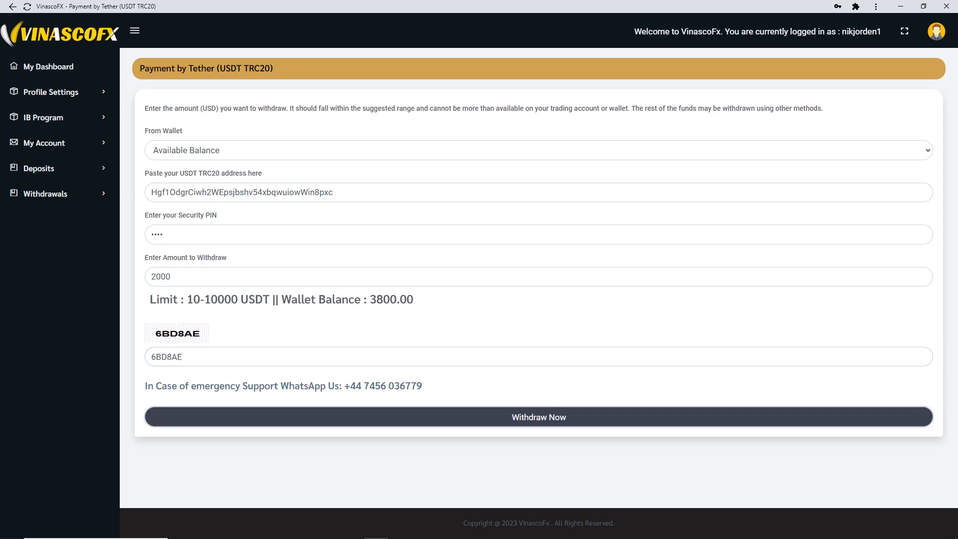
left_click(538, 416)
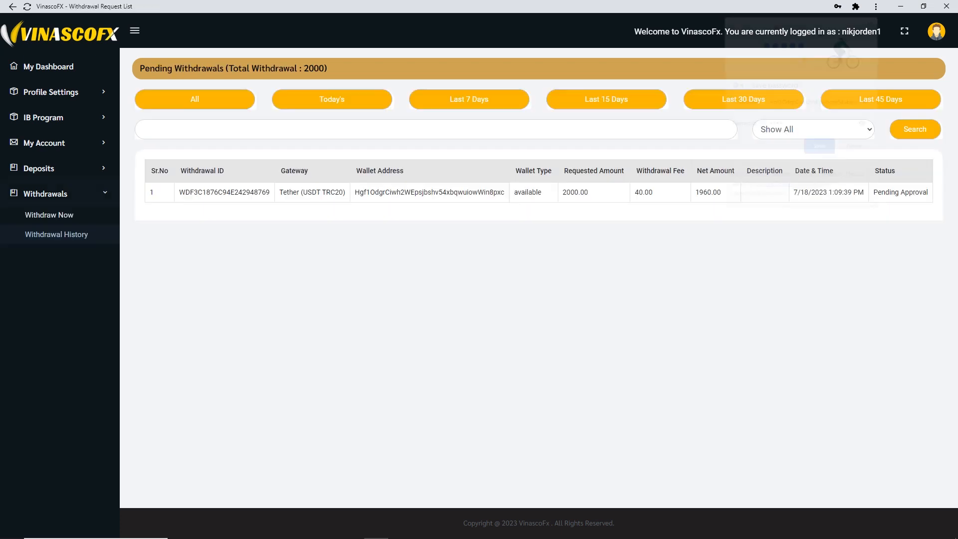